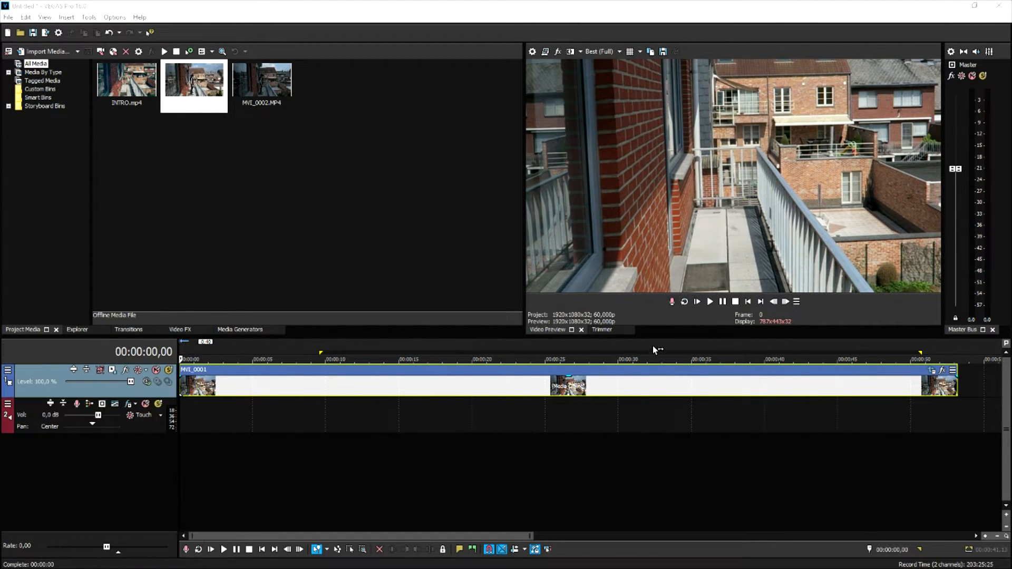
pyautogui.moveTo(644, 360)
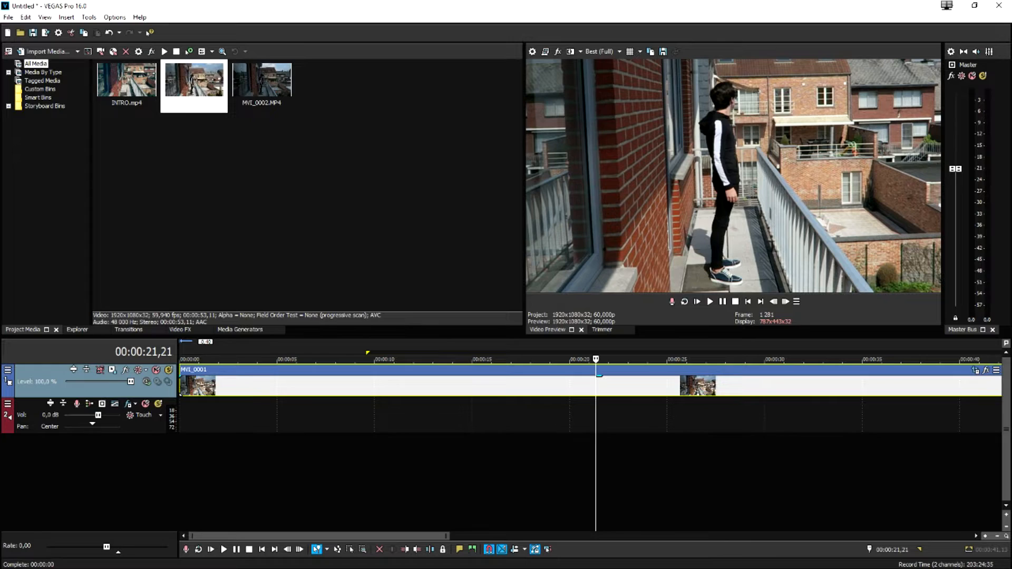
pyautogui.moveTo(615, 386)
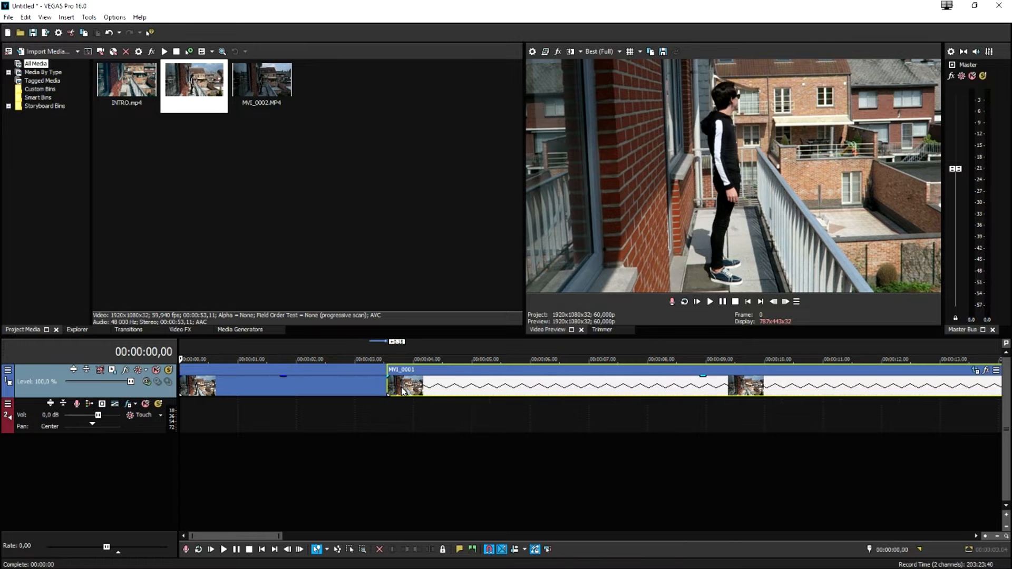
# Step: Overlap the second MVI_0001 event onto the first near the 14-second mark, forming a crossfade
pyautogui.click(708, 302)
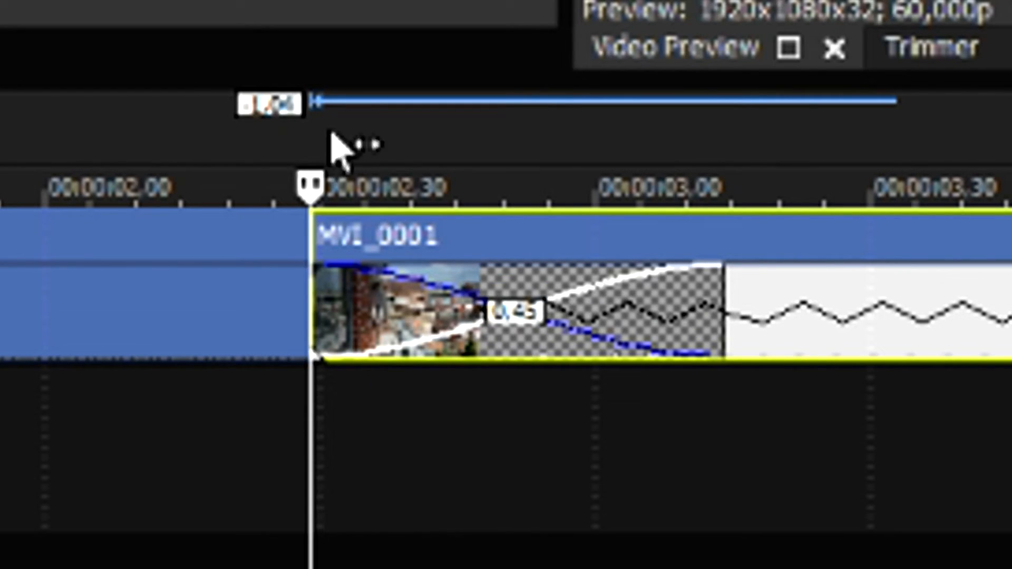
pyautogui.moveTo(706, 303)
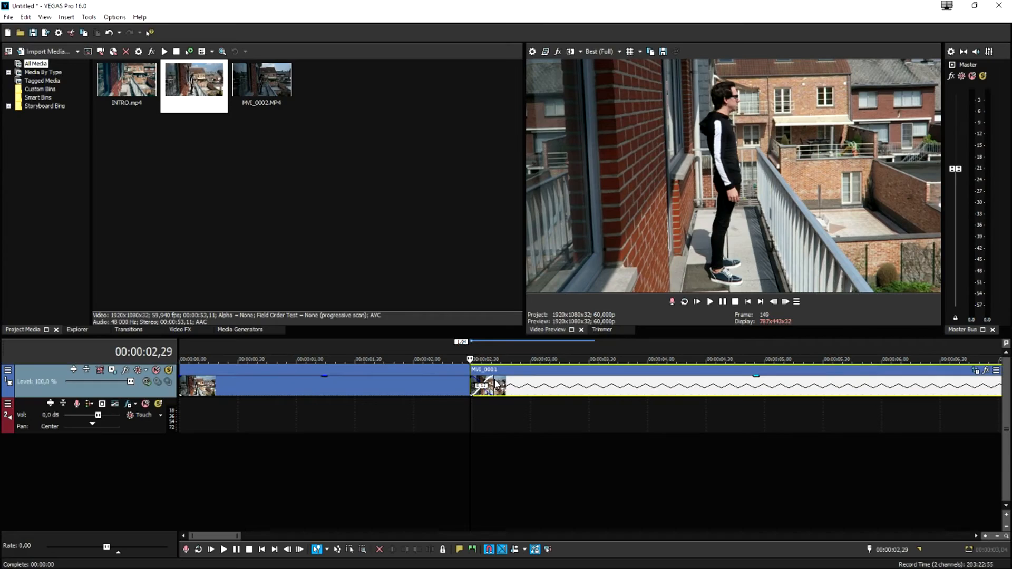
pyautogui.click(709, 302)
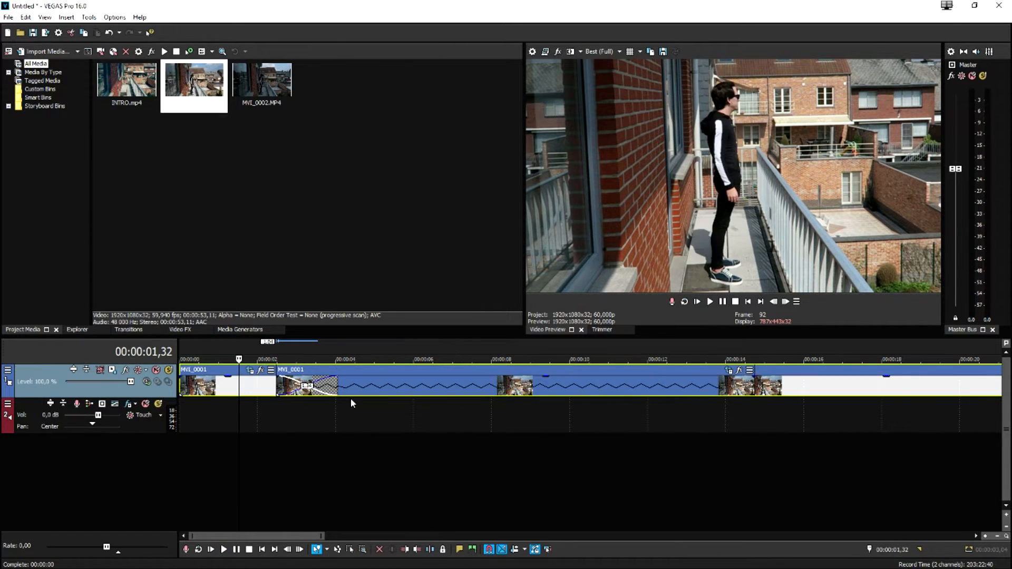
# Step: Place an empty-balcony MVI_0001 event around 8–12 s with crossfades at both ends
pyautogui.click(497, 359)
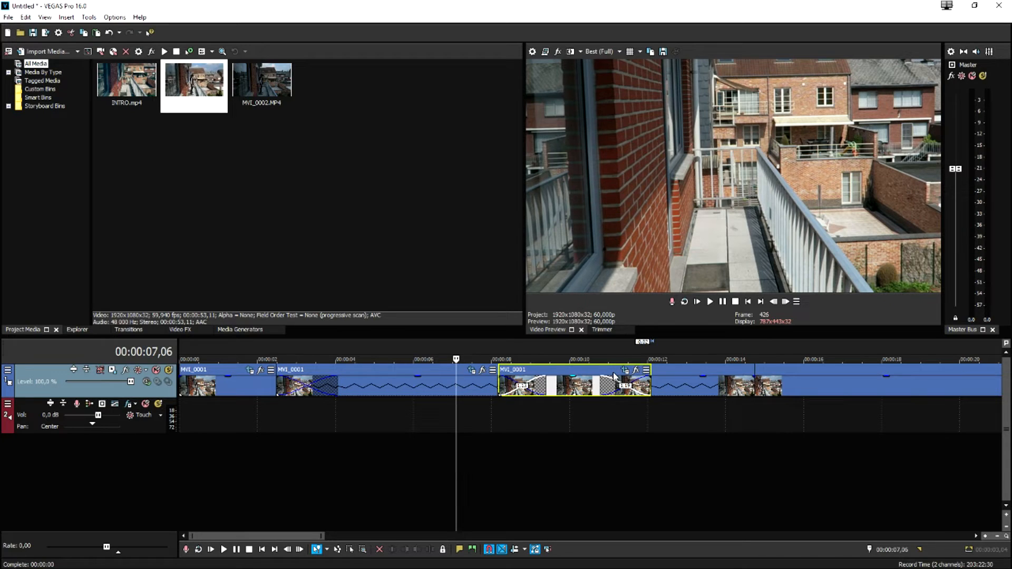
pyautogui.moveTo(611, 383)
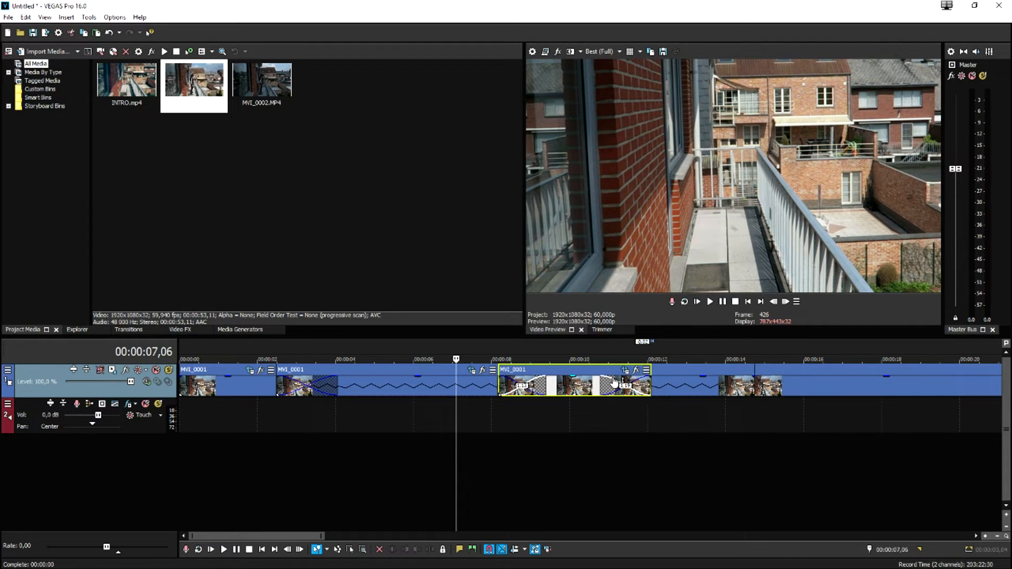
pyautogui.moveTo(625, 358)
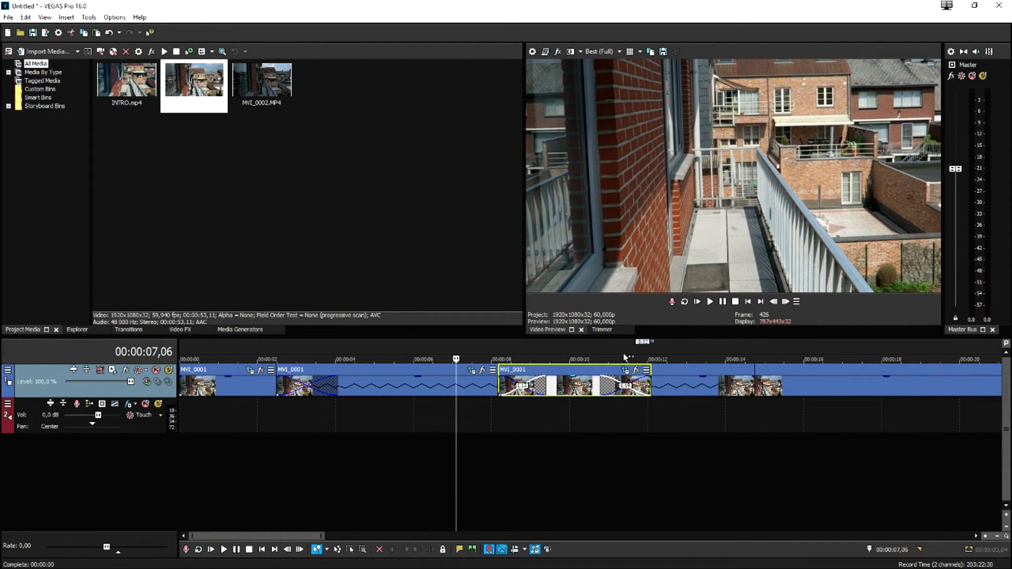
pyautogui.click(708, 301)
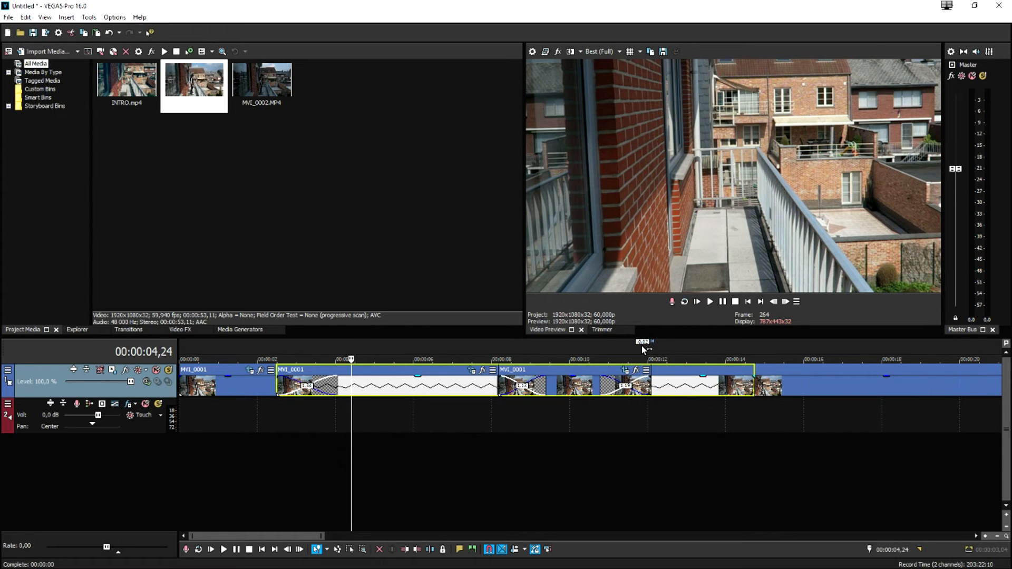
pyautogui.moveTo(581, 316)
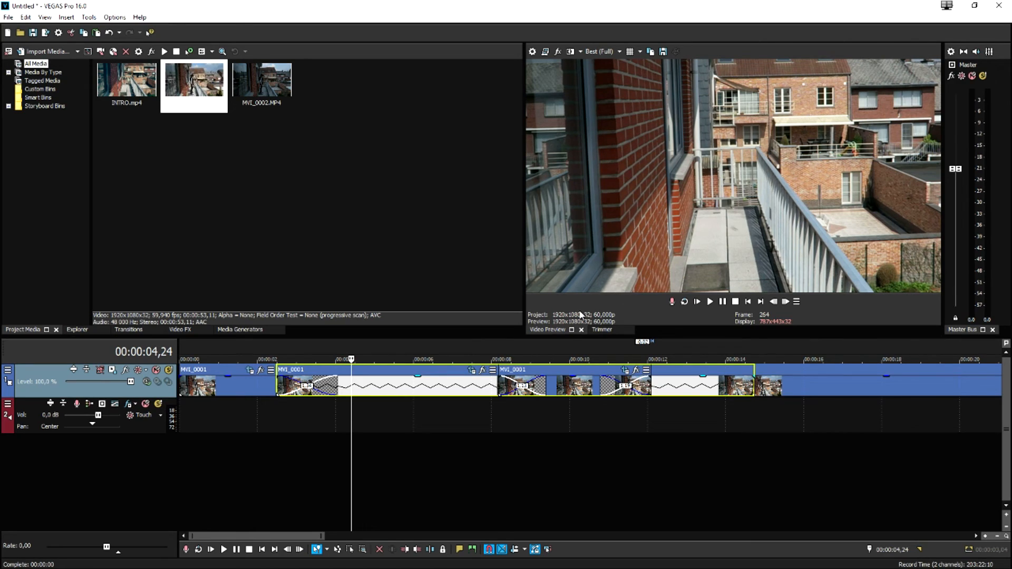
pyautogui.moveTo(587, 278)
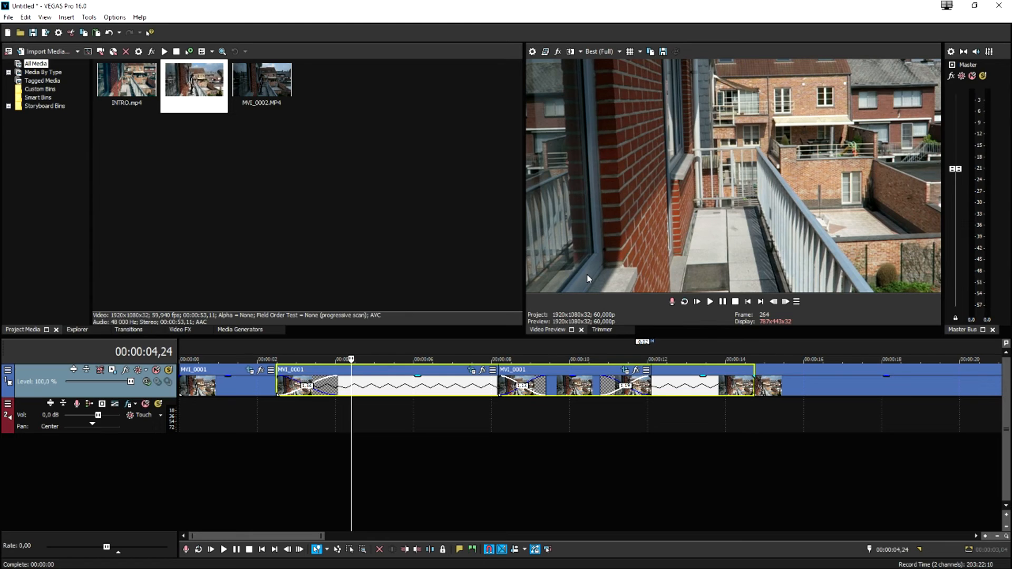